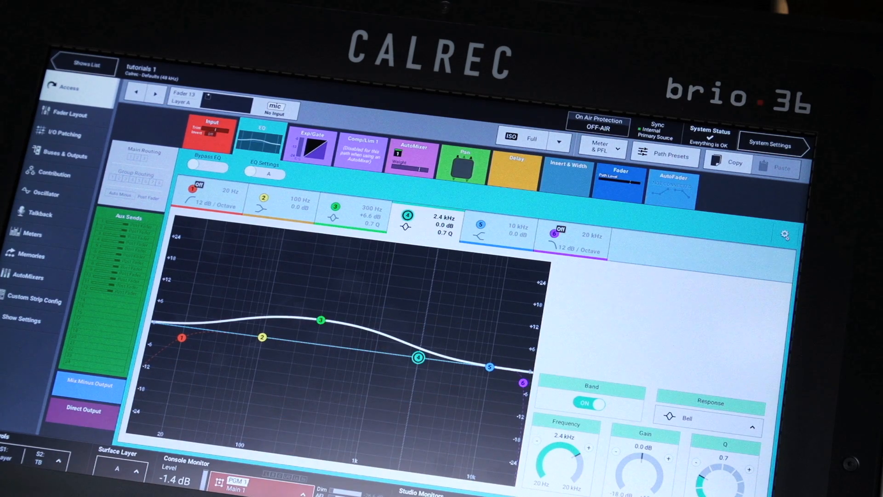
# Open fader 13's Input processing page, showing input ports with no input assigned
pyautogui.moveTo(417, 358); pyautogui.dragTo(410, 406)
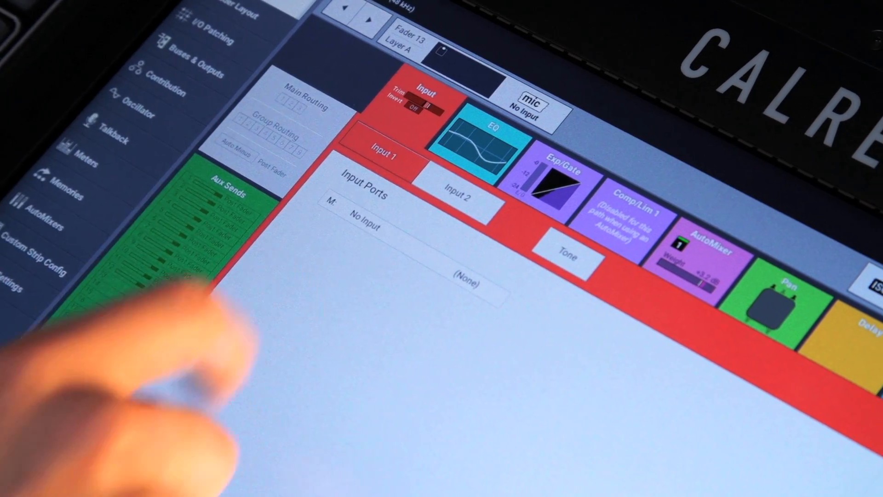
# View fader 13's AutoMixer settings, then its pan-to-mains-and-groups settings
pyautogui.click(486, 131)
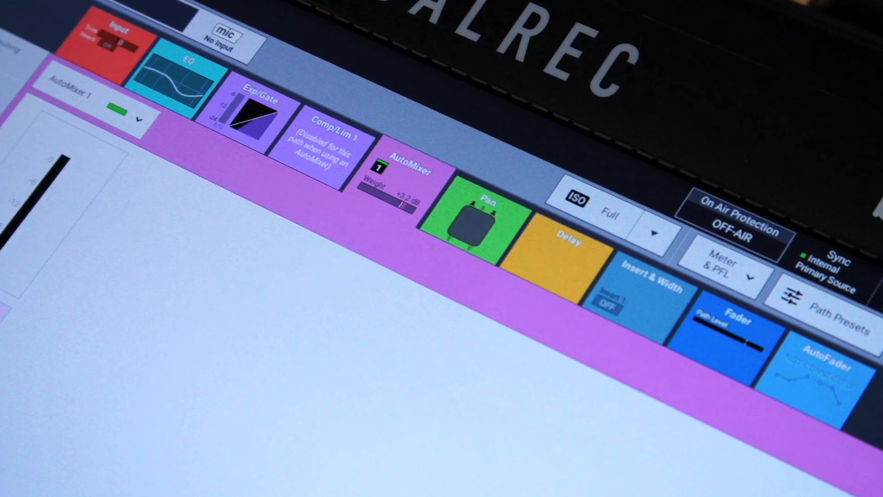
pyautogui.click(479, 222)
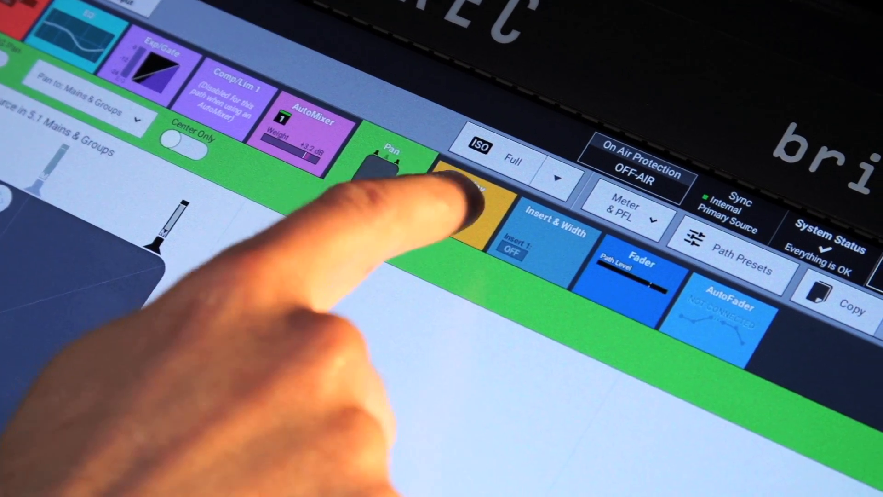